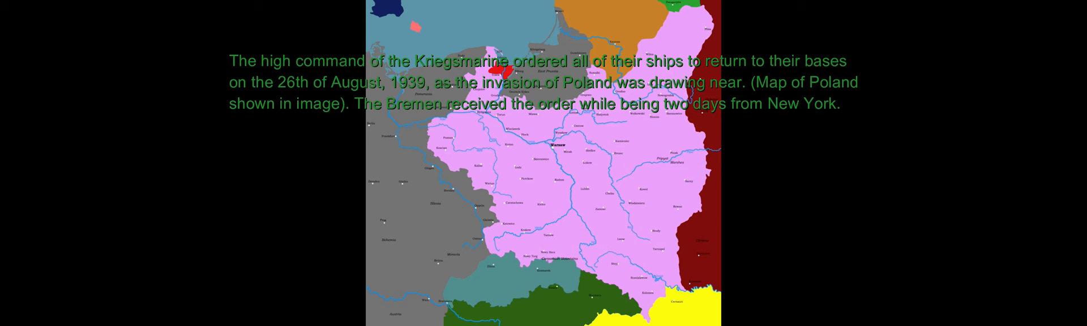
{"action": "key", "text": "Right"}
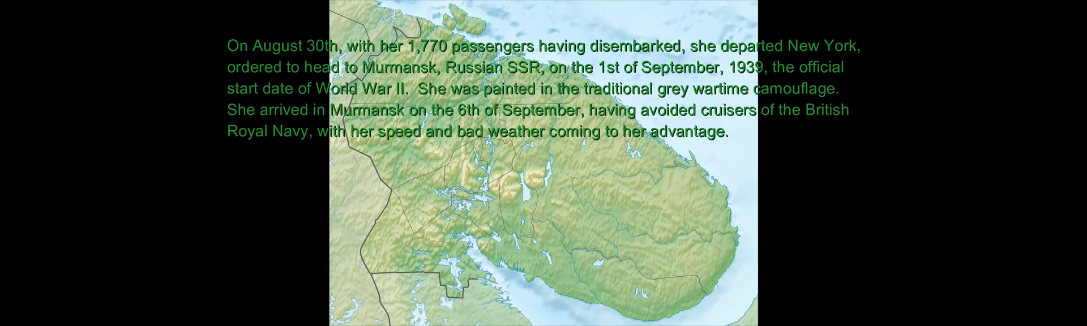